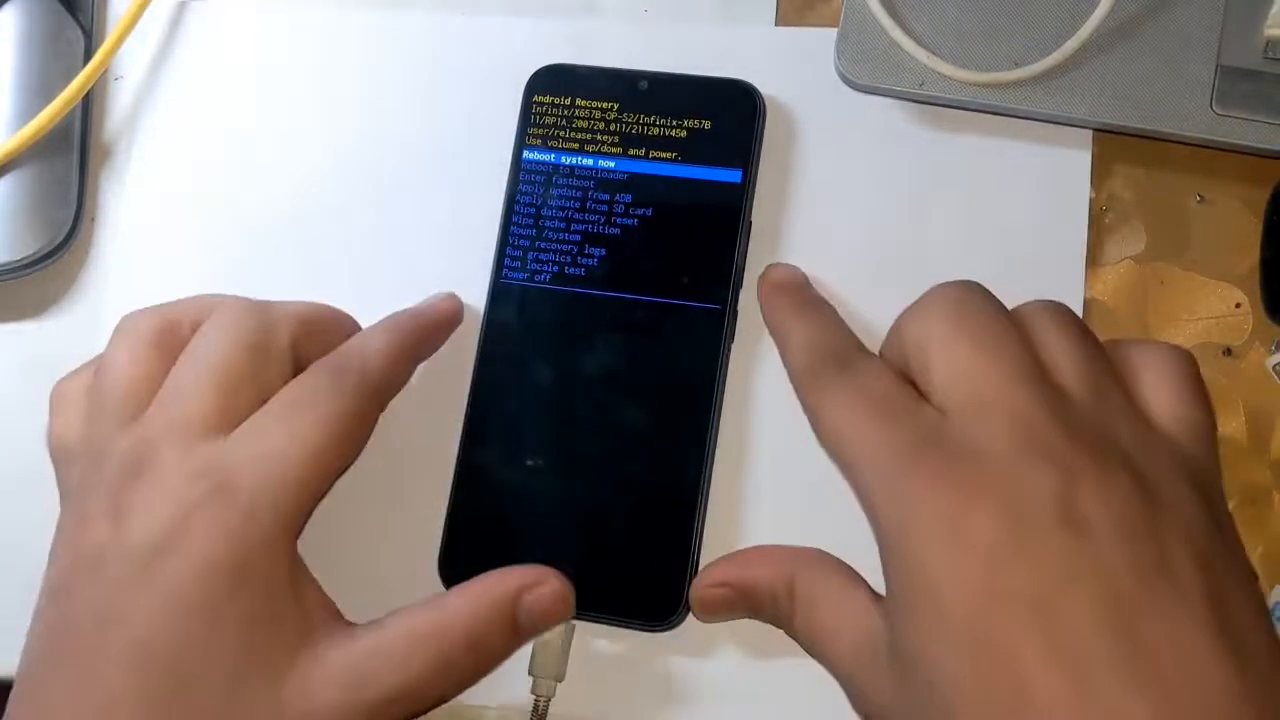
- Highlight 'Reboot to bootloader' in Android Recovery with the volume key
key(VolumeDown)
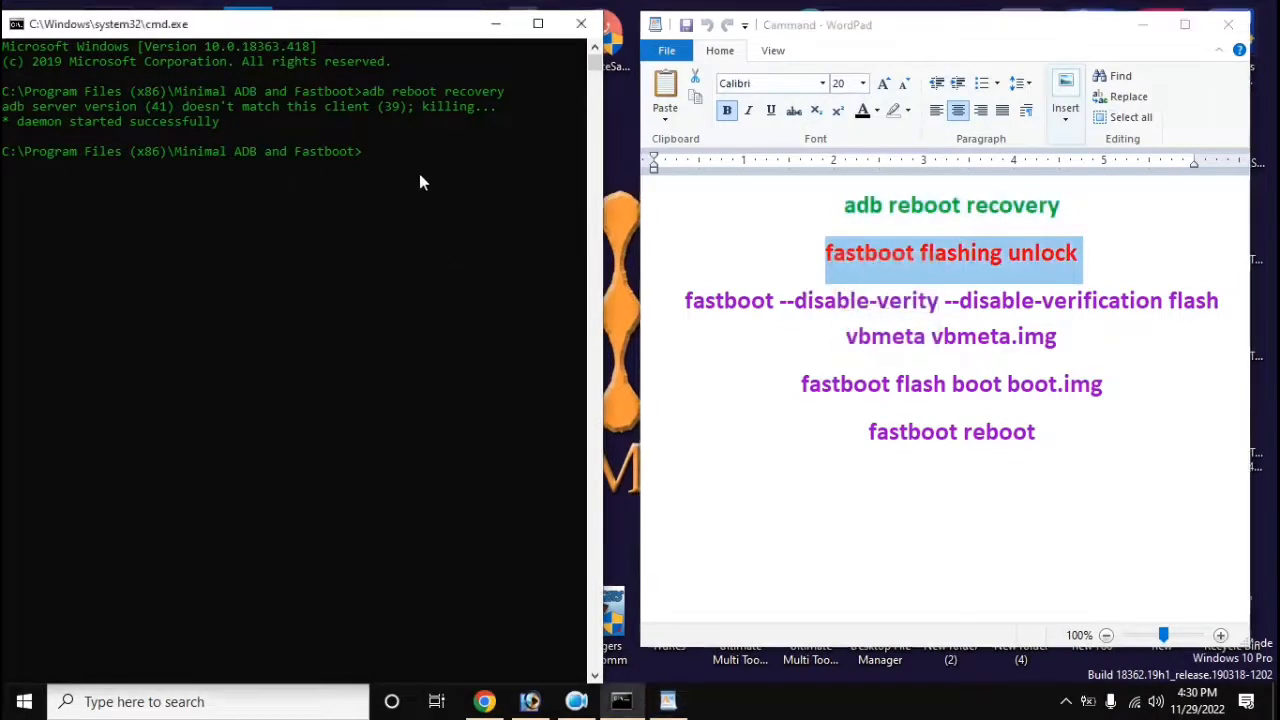
- Enter the 'fastboot flashing unlock' command to unlock the bootloader
text(fastboot flashing unlock)
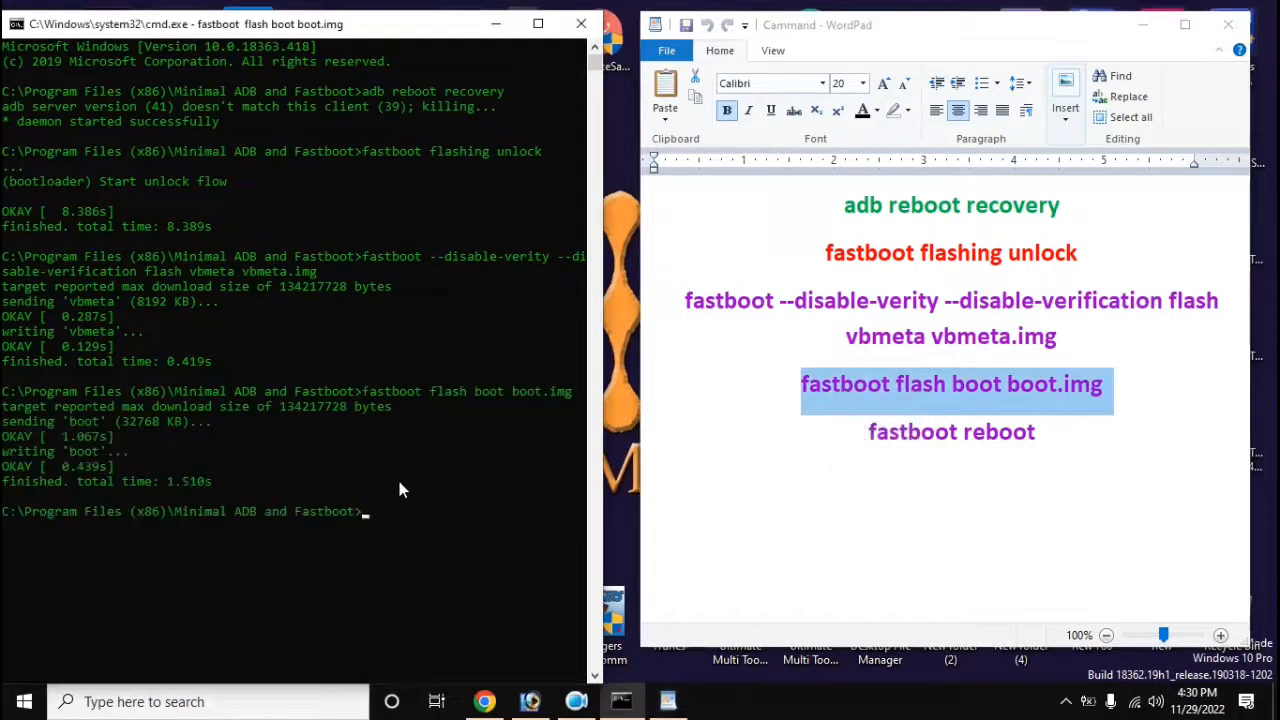
- Paste the 'fastboot reboot' command into the console after flashing vbmeta and boot.img
right_click(951, 431)
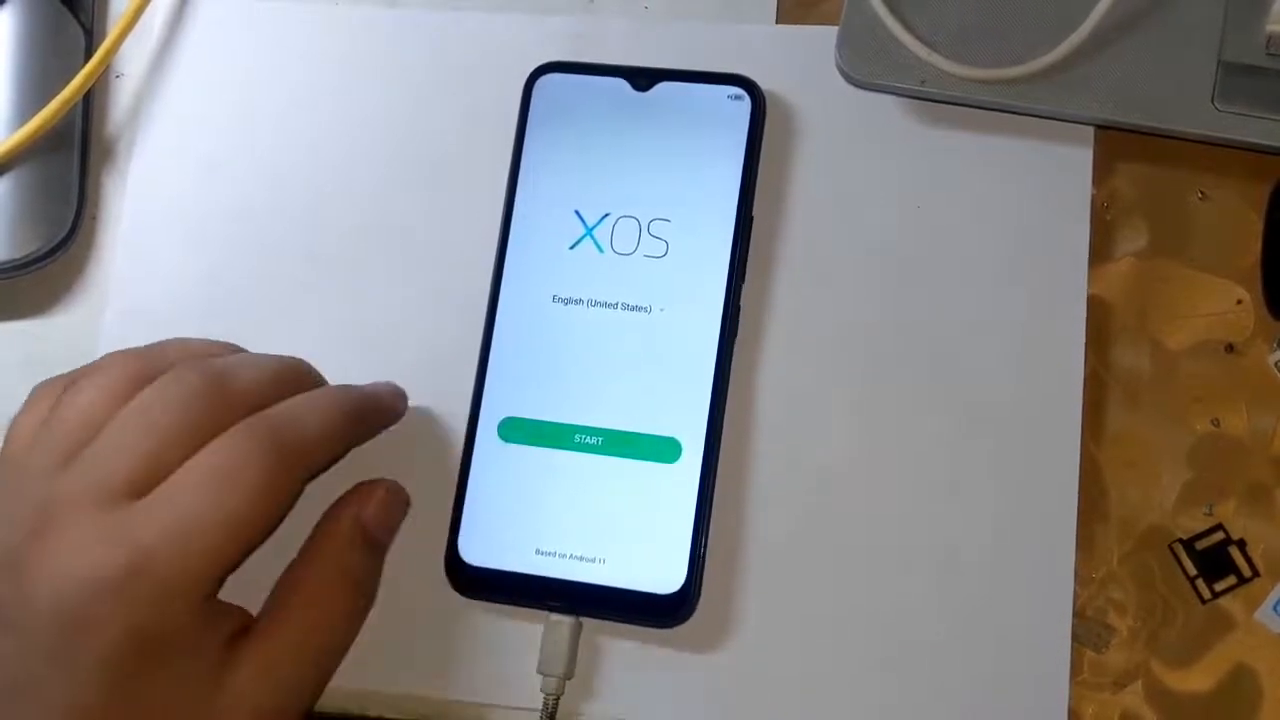
- Tap START on the XOS welcome screen
click(588, 443)
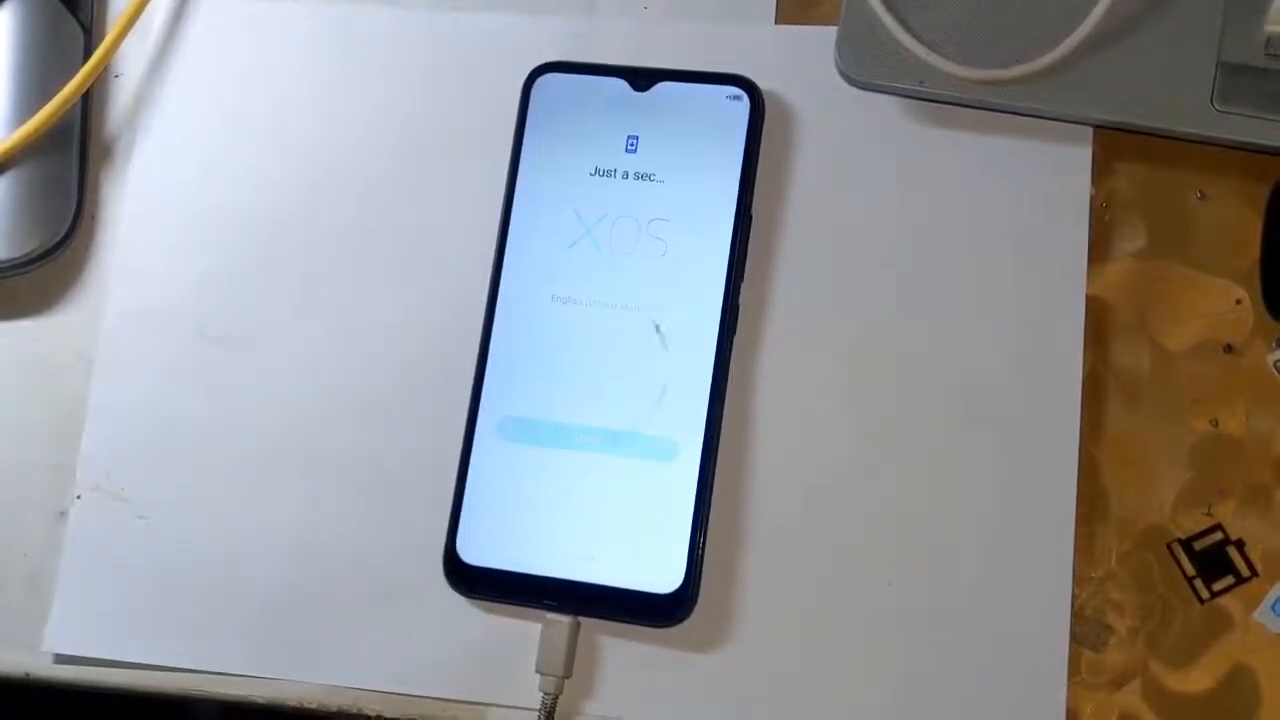